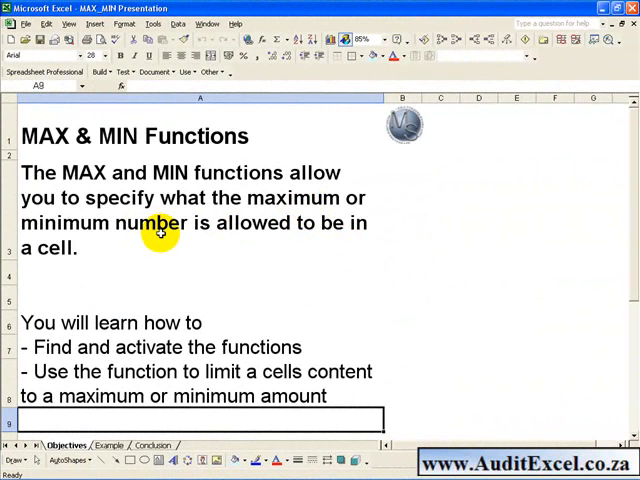
mouse_move(210, 286)
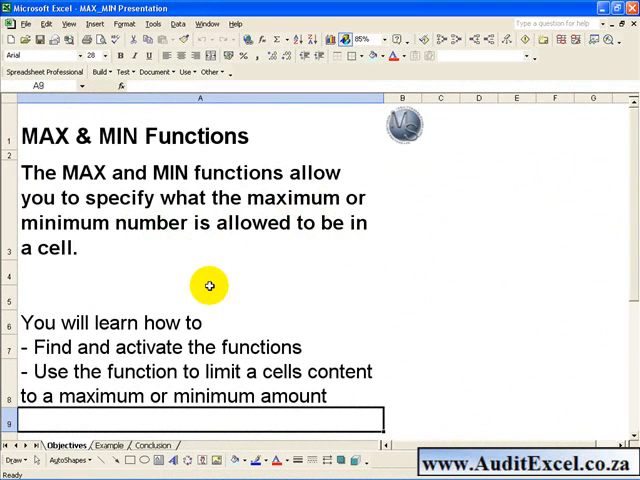
mouse_move(280, 345)
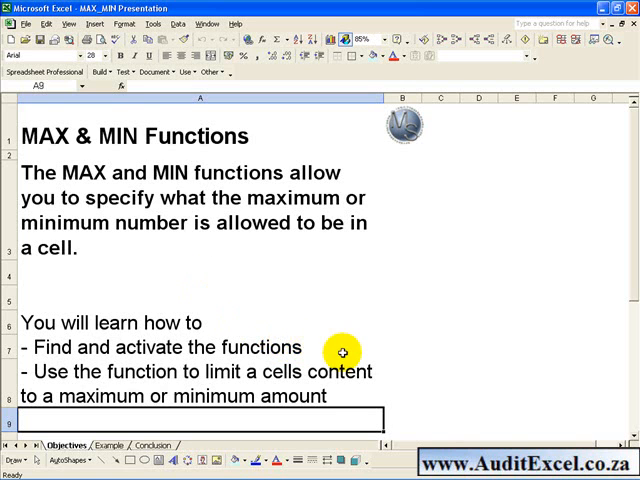
mouse_move(383, 382)
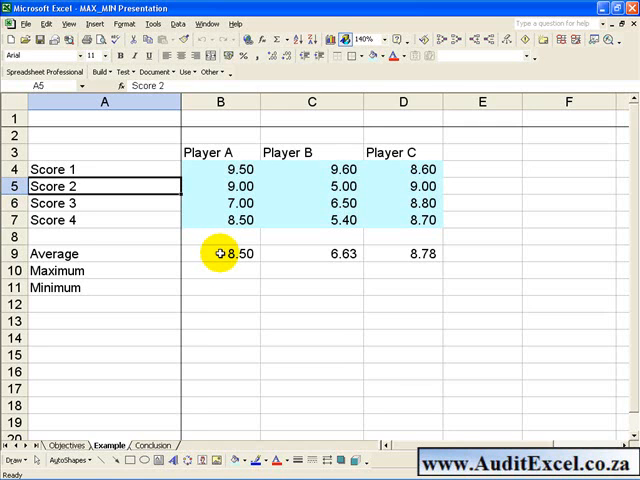
mouse_move(215, 267)
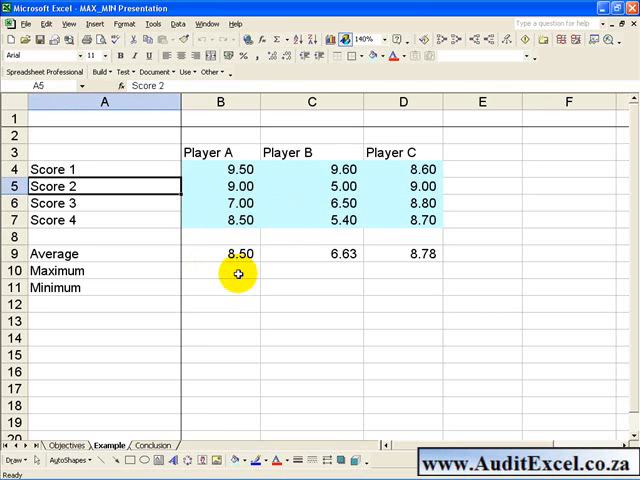
Step: Put a MAX formula over B4:B7 in B10, showing Player A's maximum of 9.50
left_click(219, 270)
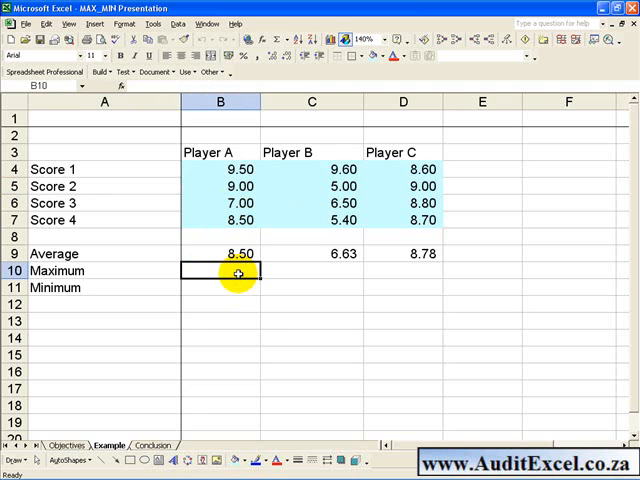
mouse_move(267, 68)
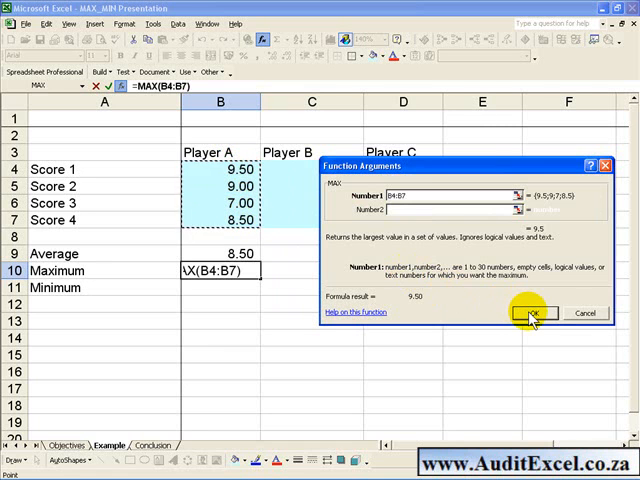
left_click(542, 313)
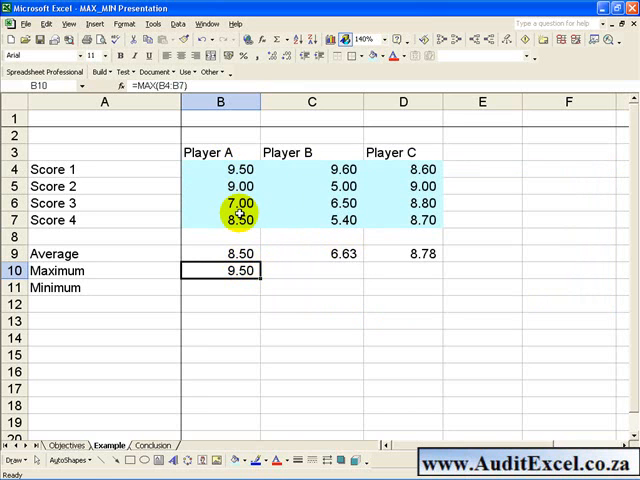
left_click(220, 287)
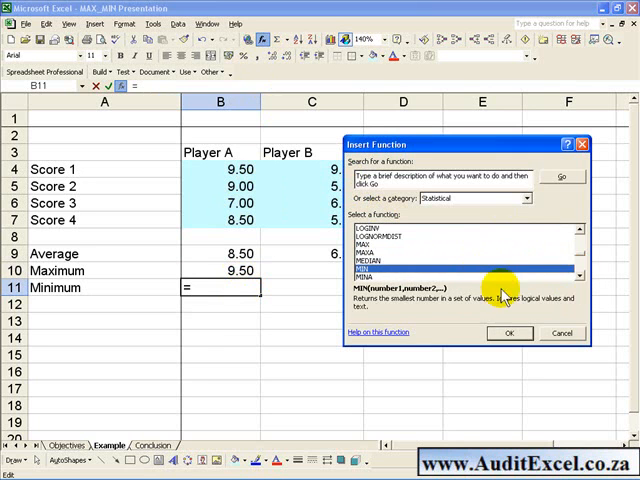
Step: Fill B11 with MIN(B4, B5, B6, B7), showing Player A's minimum of 7.00
left_click(510, 333)
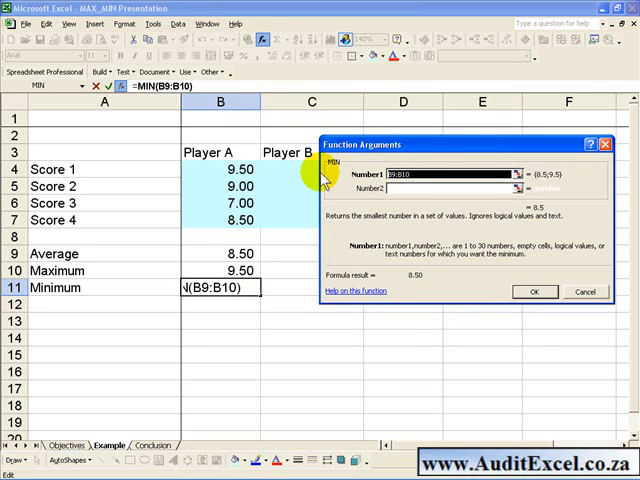
left_click(220, 169)
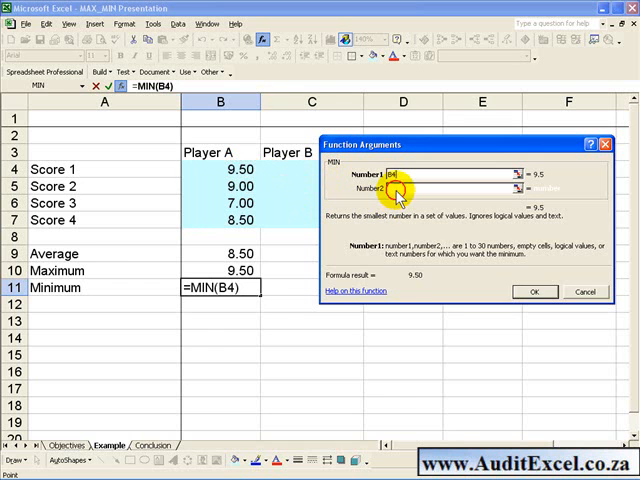
left_click(210, 187)
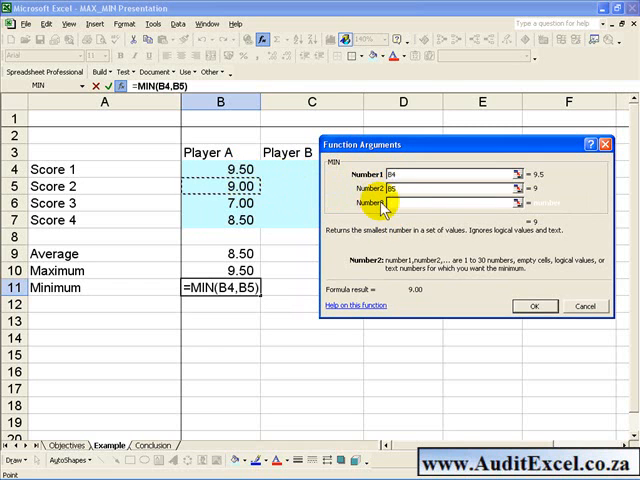
left_click(205, 204)
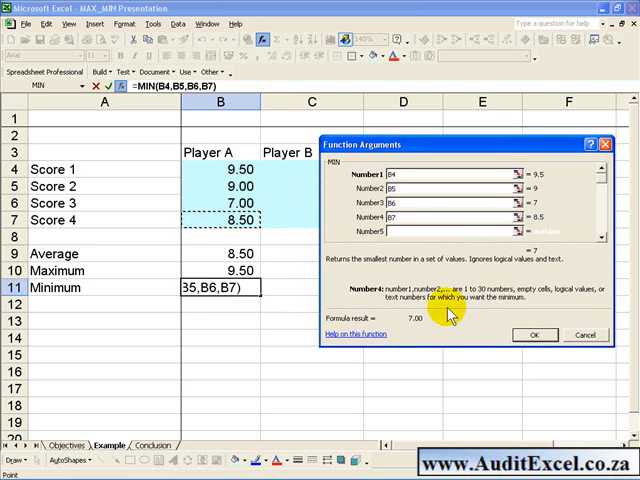
left_click(535, 334)
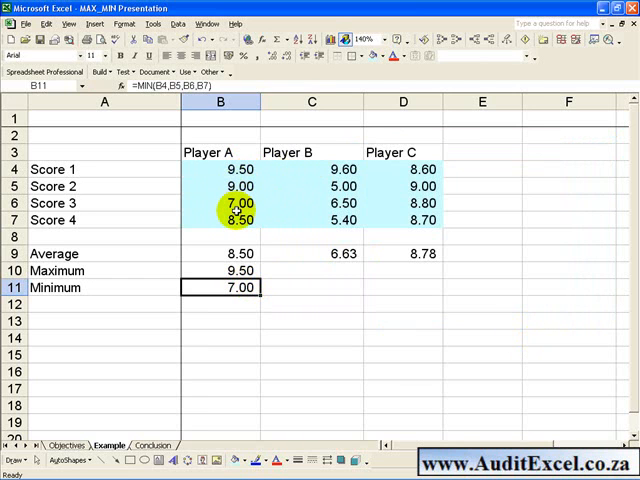
mouse_move(348, 344)
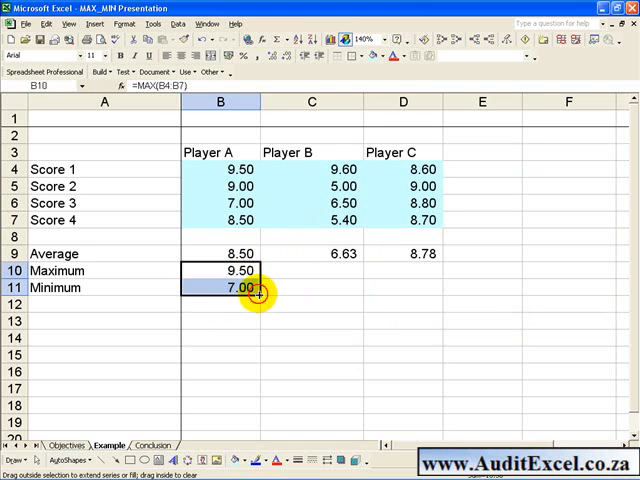
Step: Copy the B10:B11 formulas to columns C–D, giving 9.60/5.00 and 9.00/8.60
left_click_drag(258, 289, 405, 289)
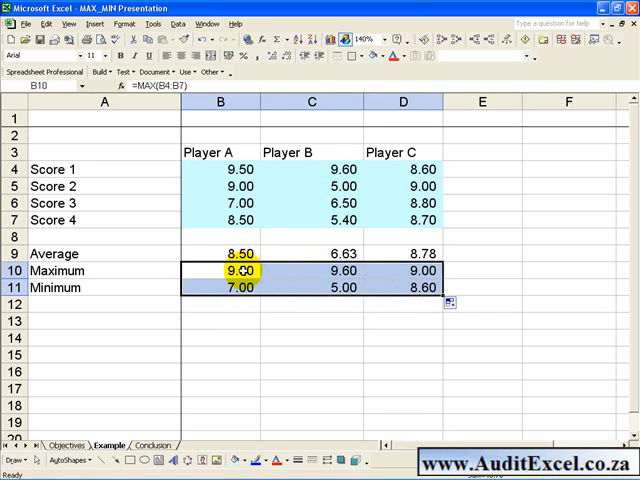
left_click(240, 287)
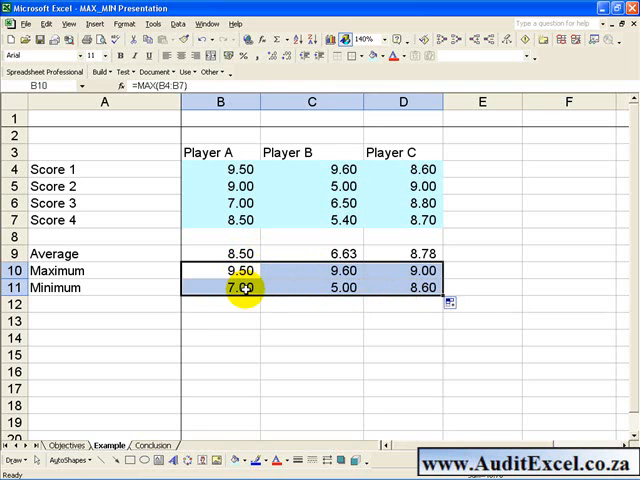